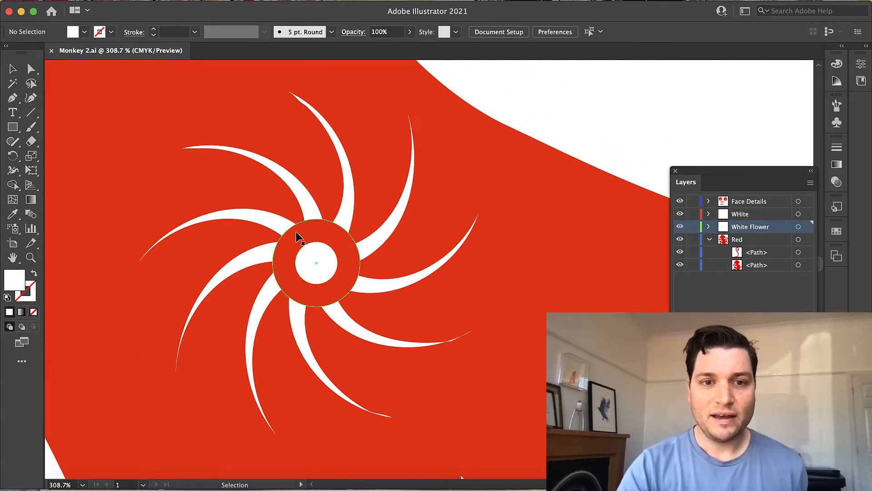
mouse_move(328, 242)
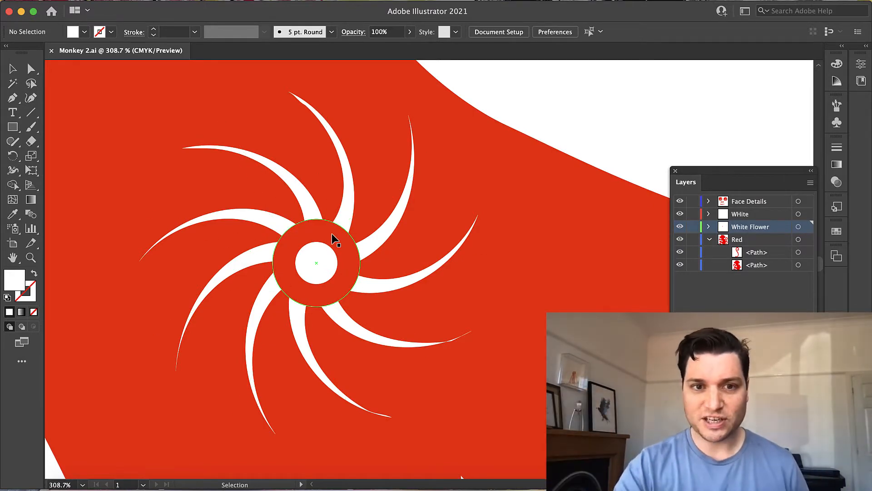
Select the small white circle at the centre of the white swirl flower.
right_click(331, 239)
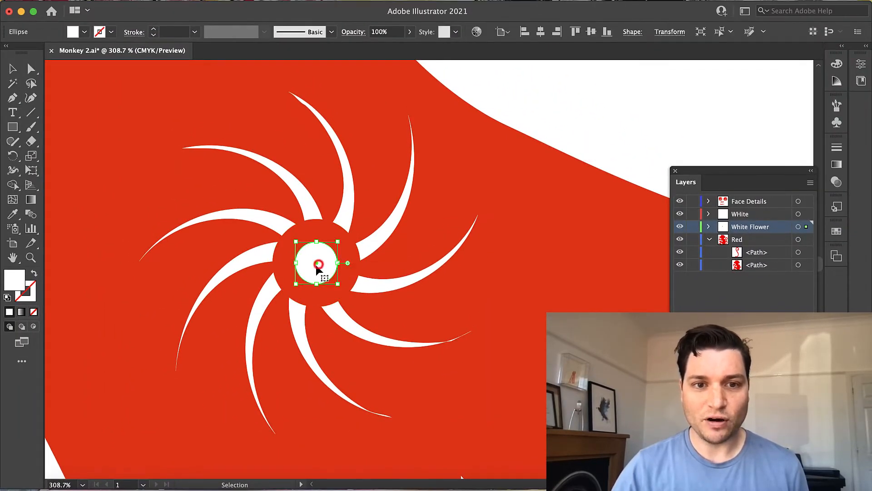
Drag the white circle around, snap it onto the flower centre, then move it up-right.
drag(317, 262, 414, 255)
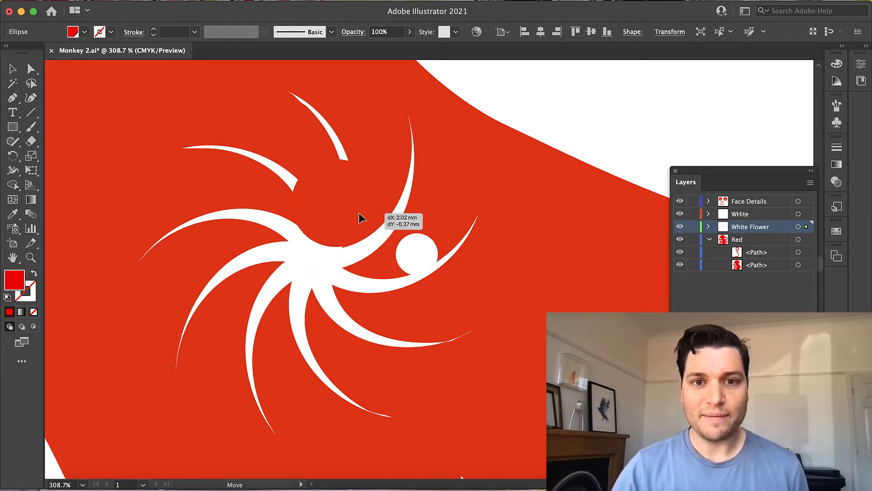
drag(359, 218, 232, 252)
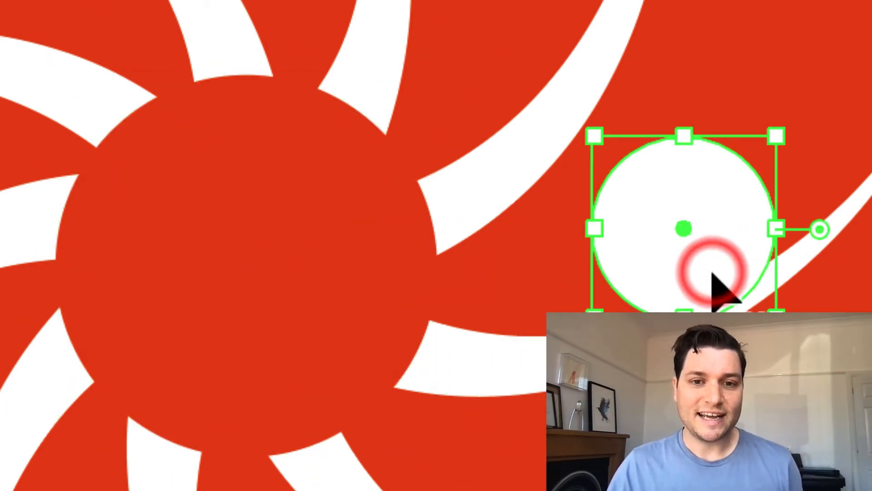
drag(711, 283, 383, 139)
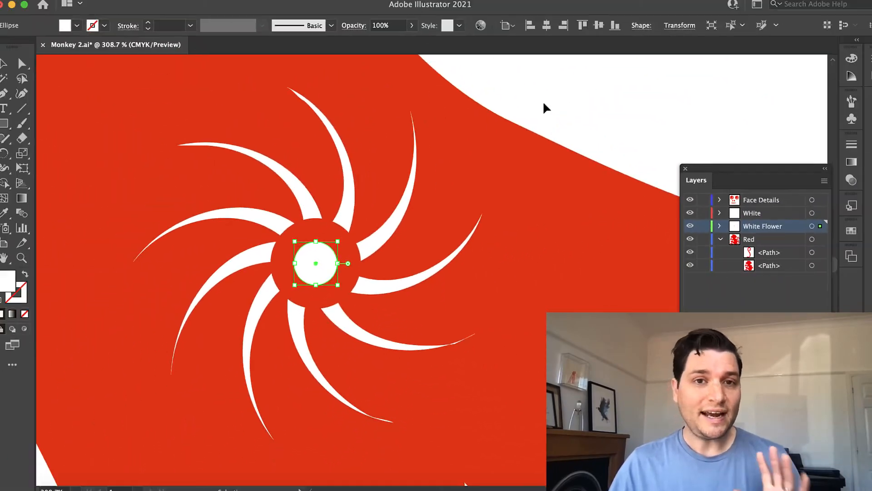
drag(315, 263, 436, 221)
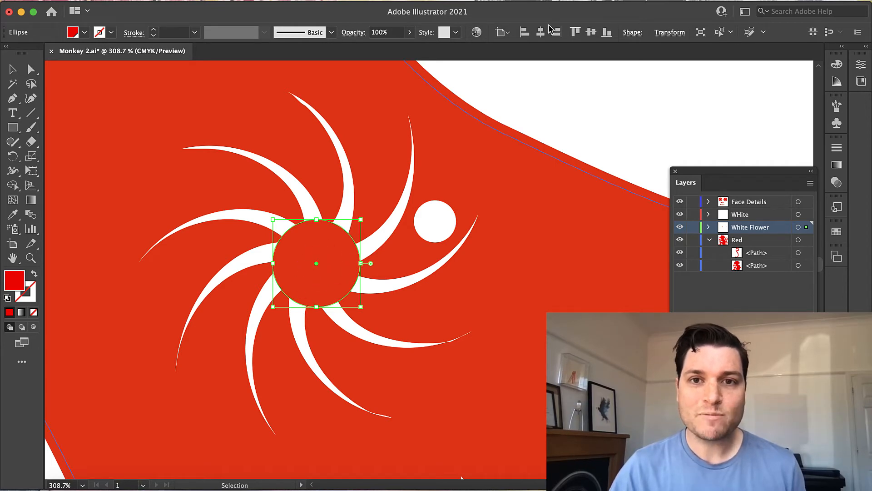
Check the Align To target in the Control bar, then select the white circle with the red disc.
click(501, 32)
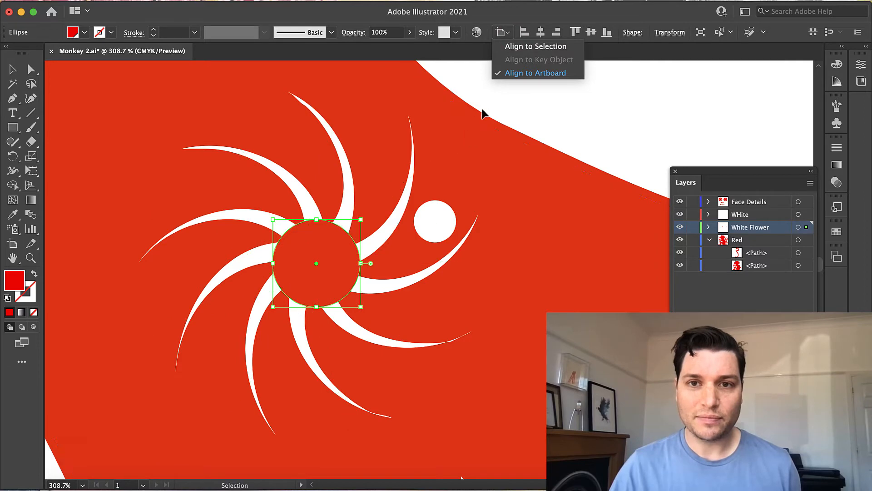
click(436, 223)
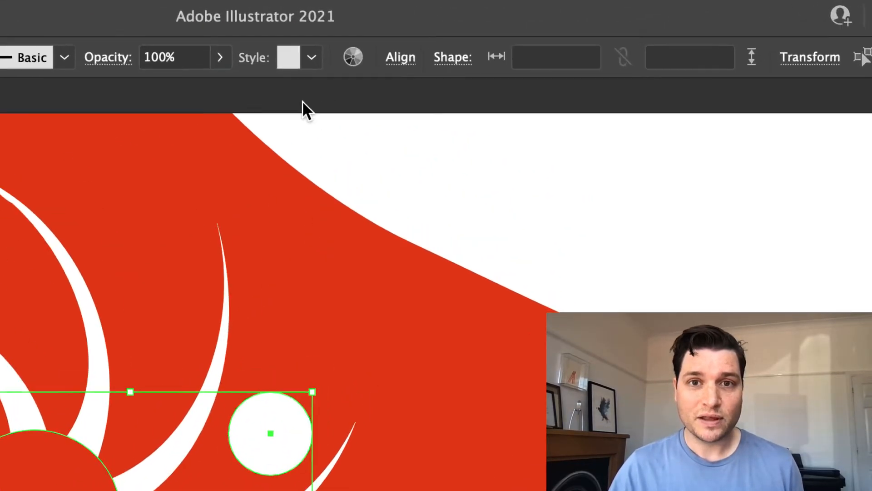
Align the white circle to the red key circle with Horizontal and Vertical Align Center.
click(400, 56)
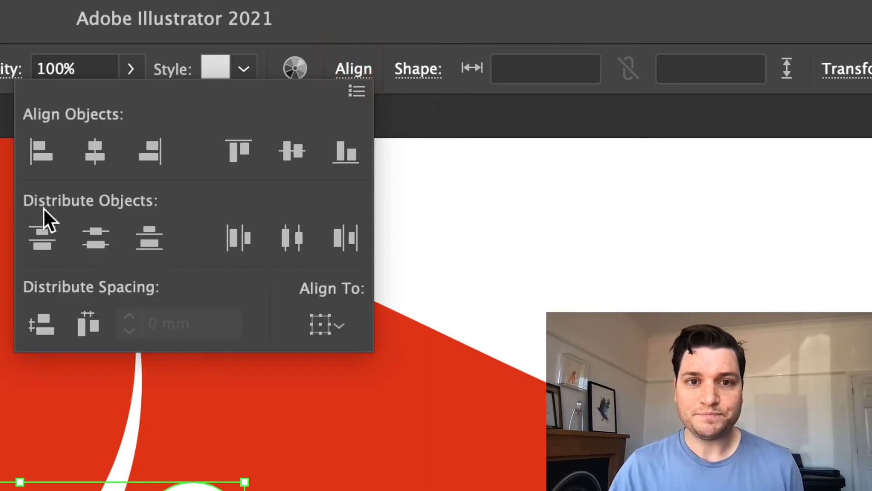
click(354, 69)
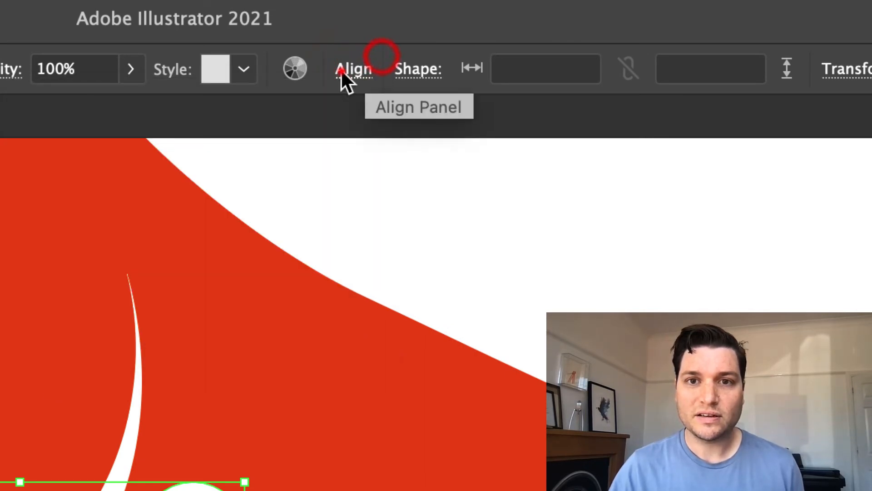
click(350, 69)
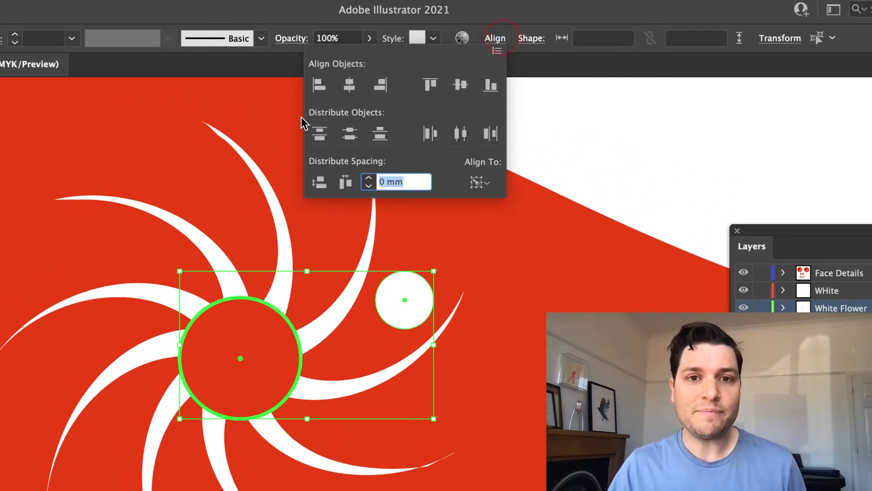
click(349, 85)
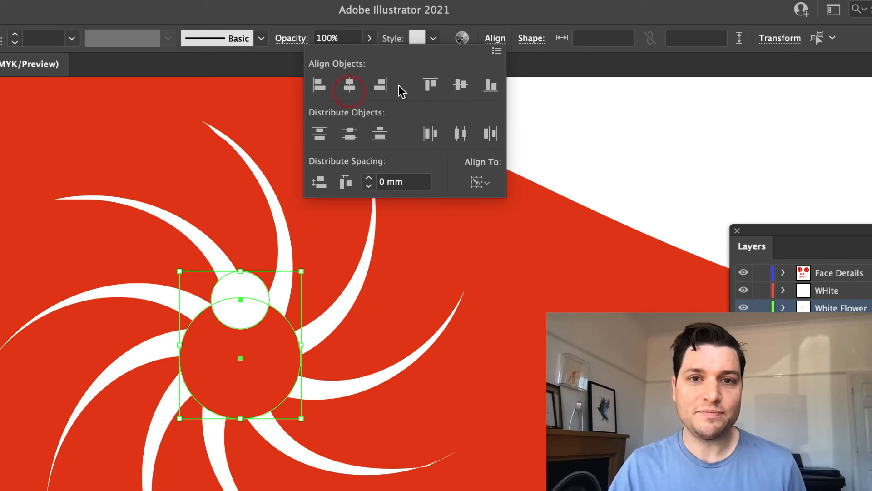
click(349, 84)
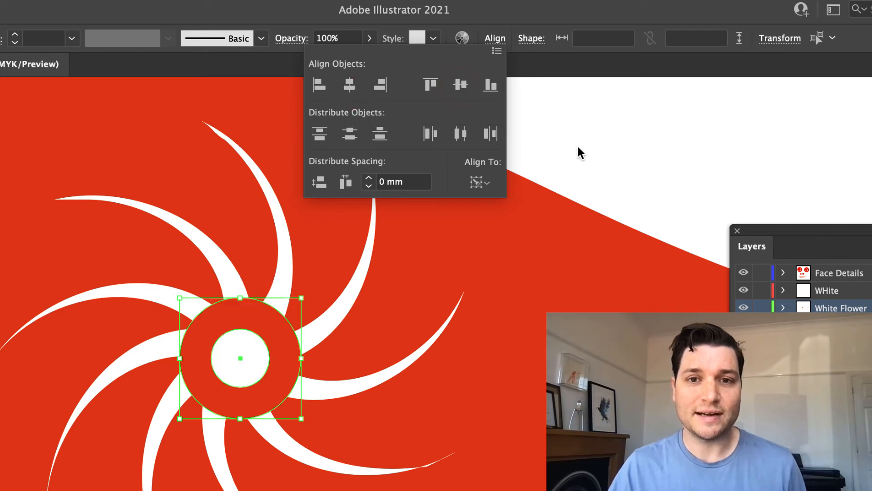